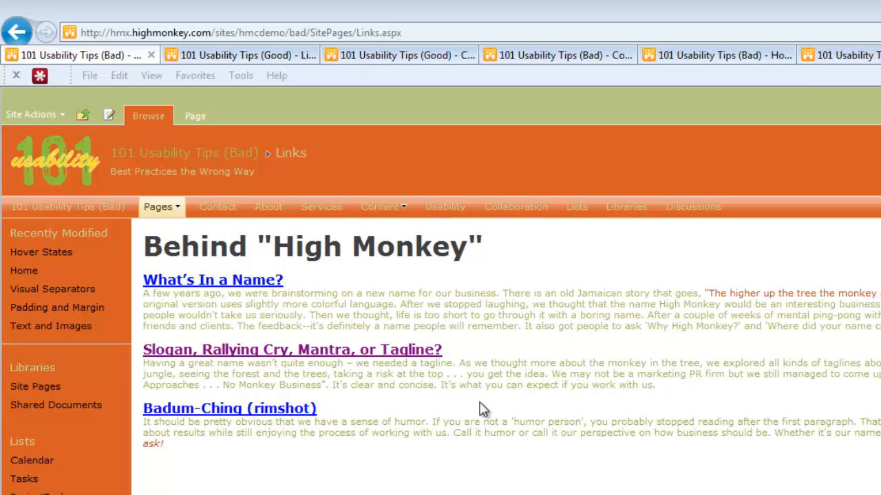
{"action": "mouse_move", "coordinate": [476, 405]}
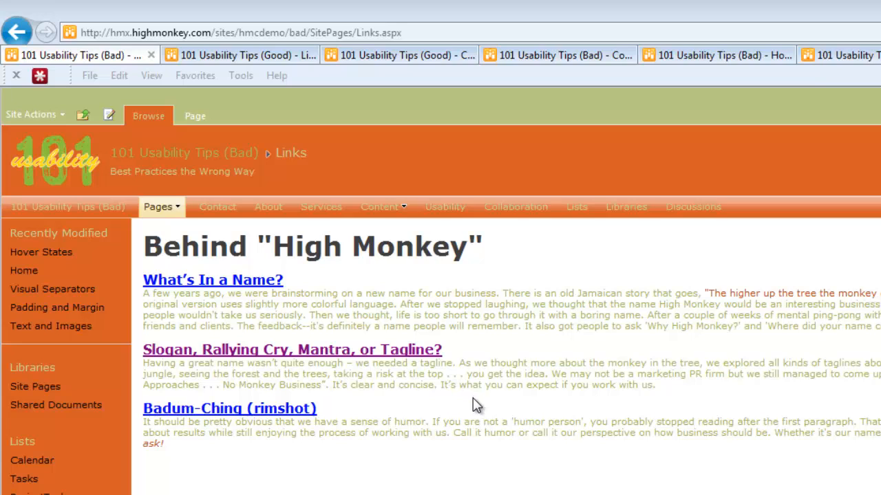
{"action": "mouse_move", "coordinate": [468, 363]}
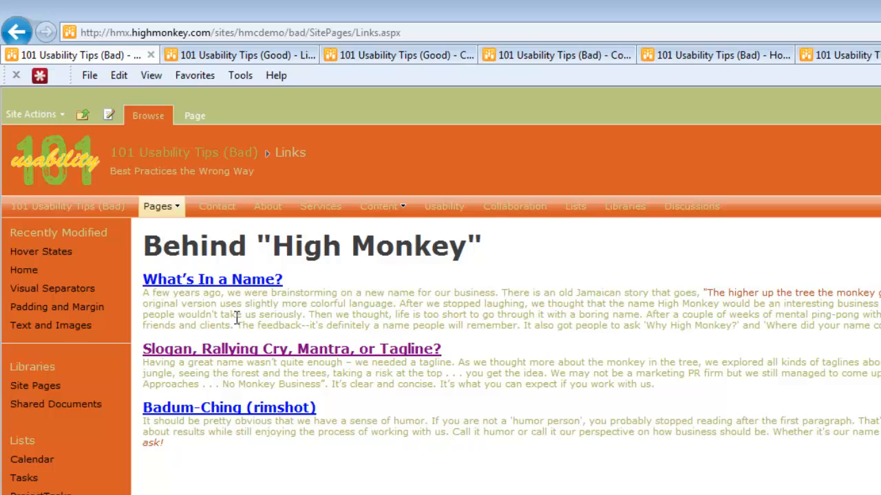
{"action": "mouse_move", "coordinate": [342, 421]}
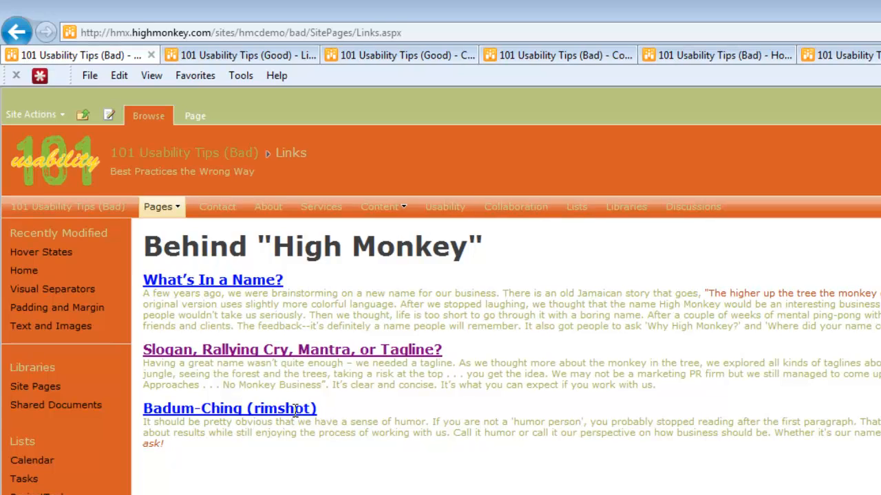
{"action": "left_click", "coordinate": [158, 206]}
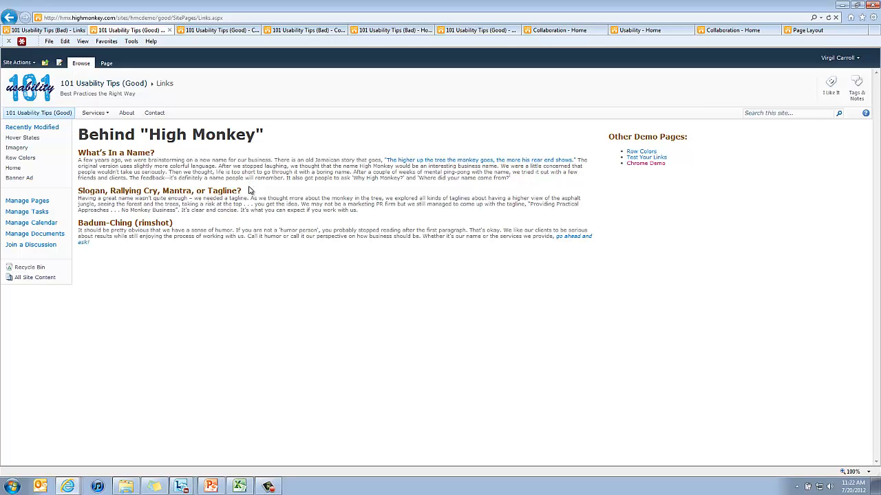
{"action": "mouse_move", "coordinate": [416, 160]}
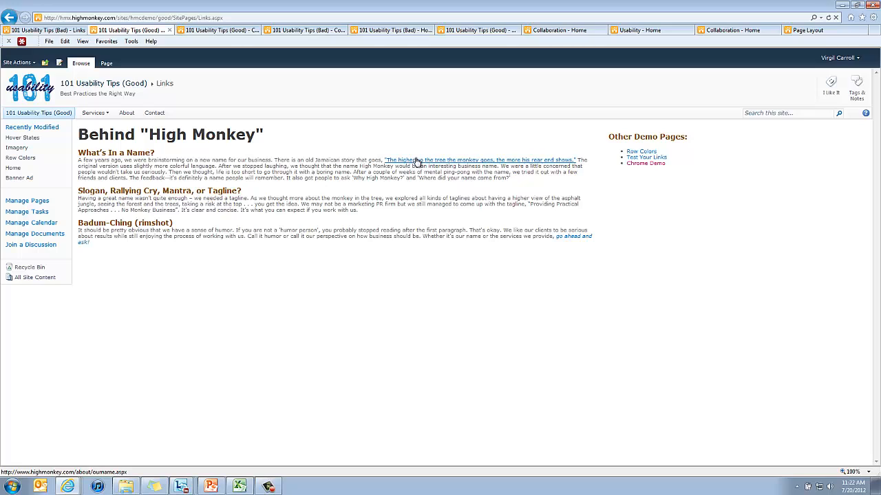
{"action": "mouse_move", "coordinate": [420, 162]}
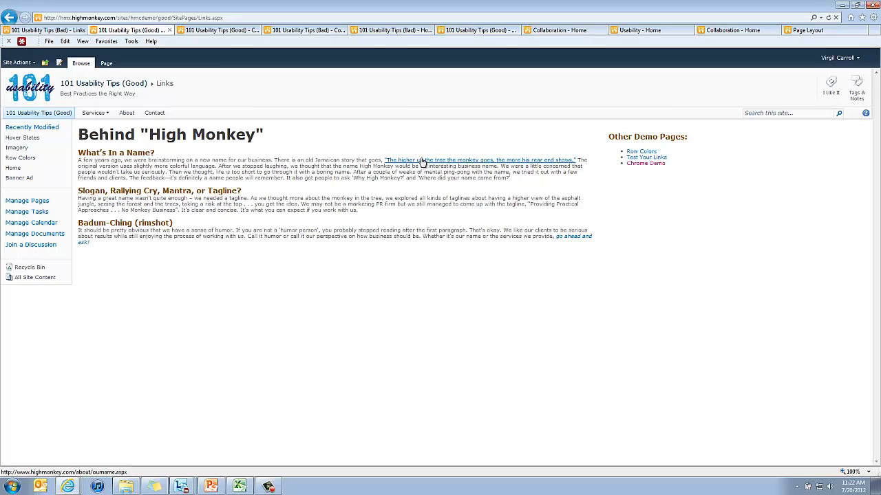